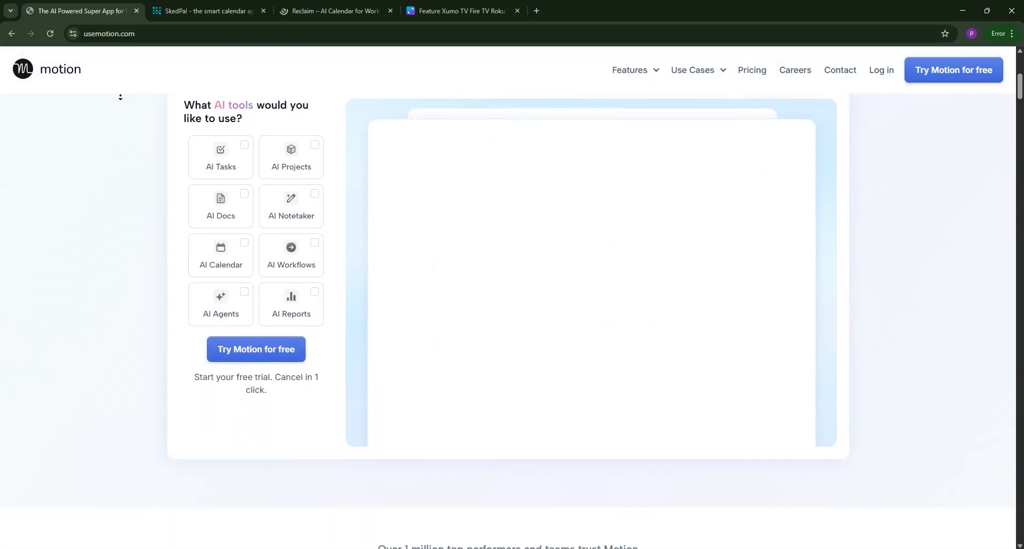
# Scroll the usemotion.com homepage past AI features and testimonials to Robust API and Enterprise Grade Security.
pyautogui.scroll(-3)
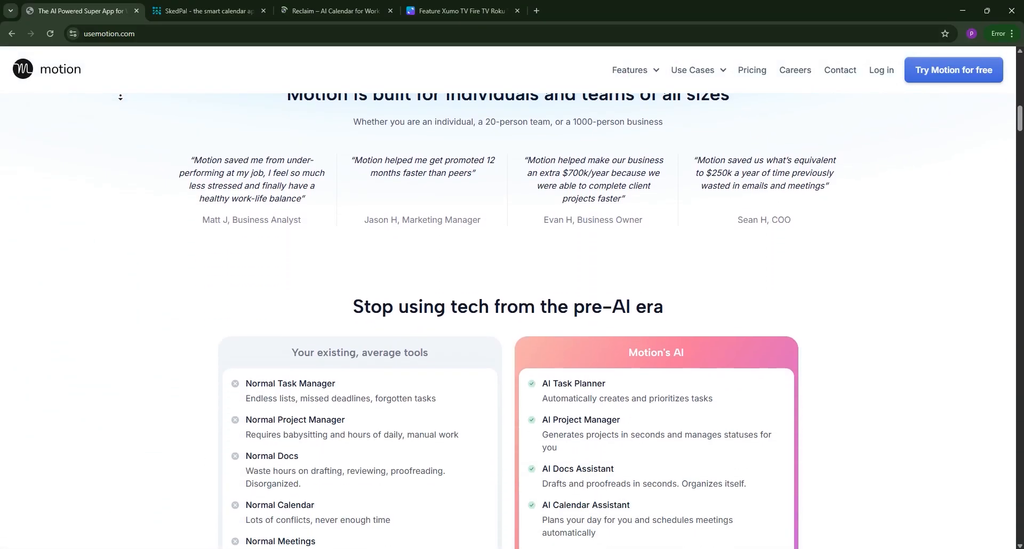
pyautogui.scroll(-3)
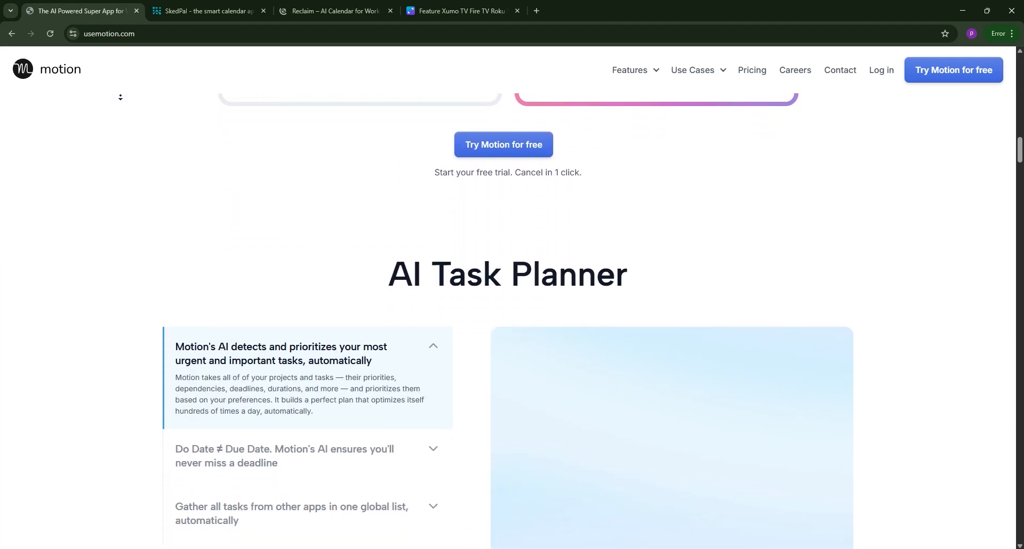
pyautogui.scroll(-3)
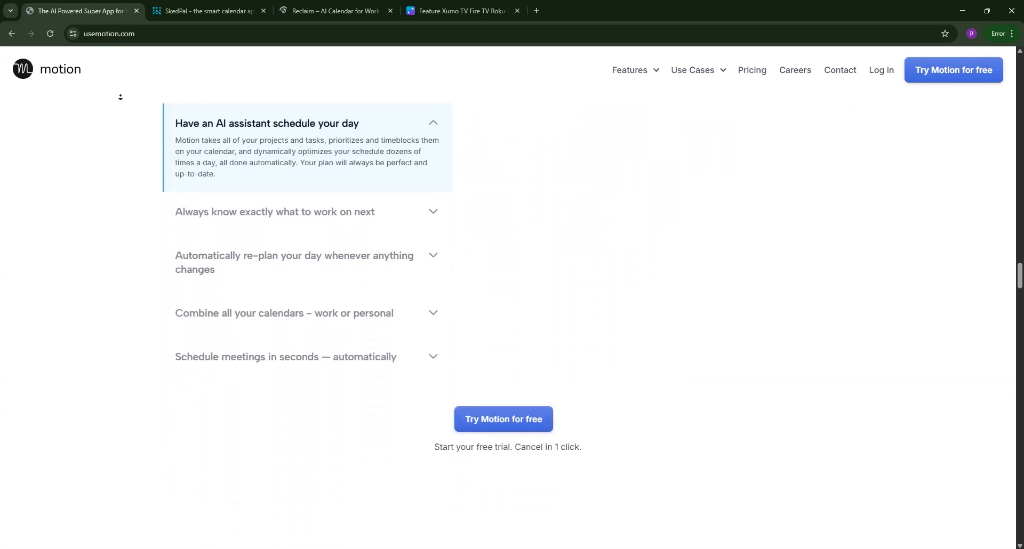
pyautogui.scroll(-3)
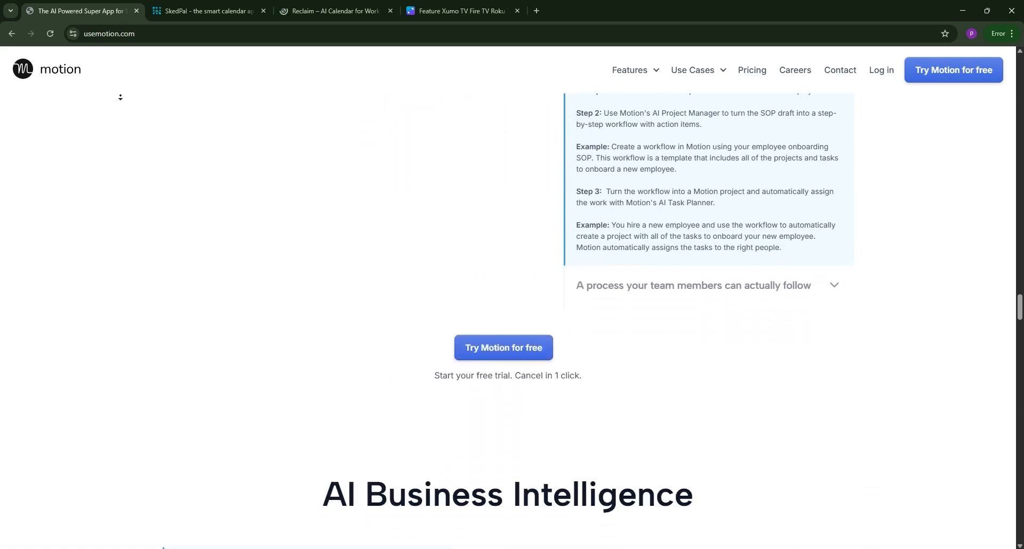
pyautogui.scroll(-3)
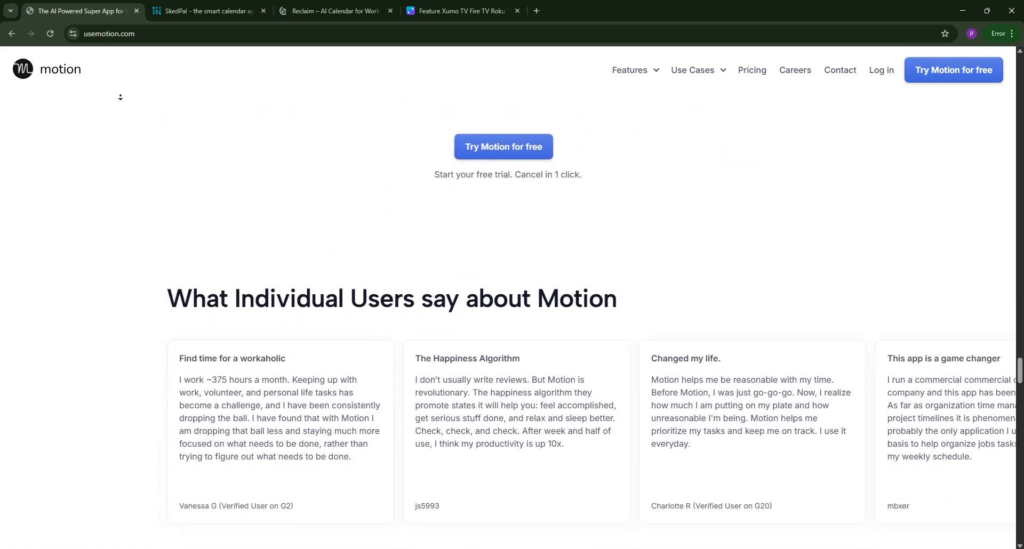
pyautogui.scroll(-3)
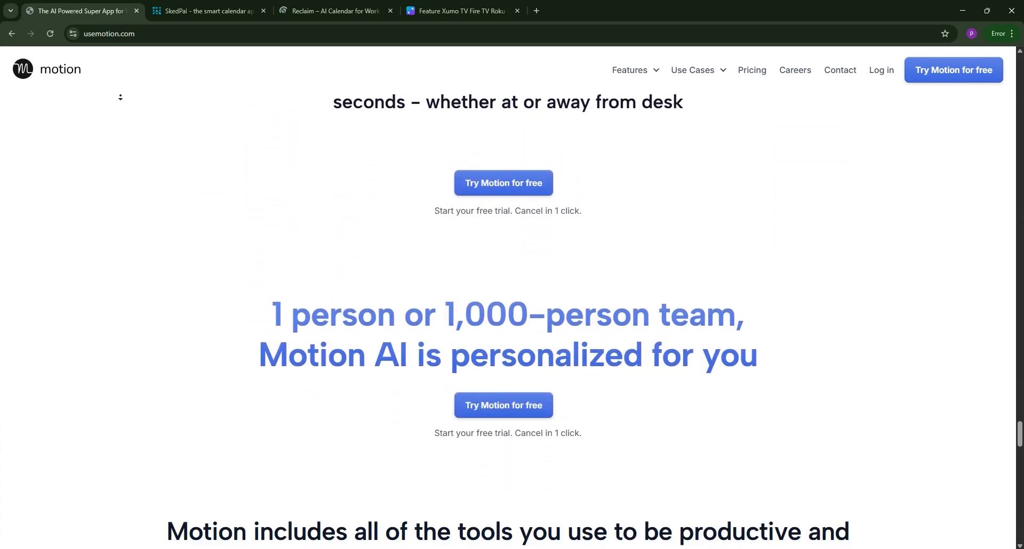
pyautogui.scroll(-3)
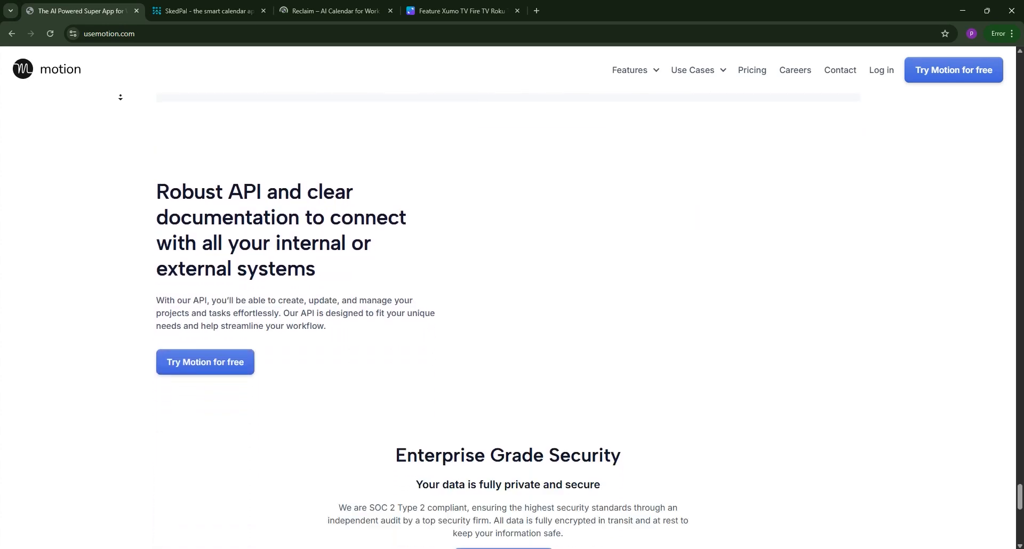
# Switch to the SkedPal tab and scroll skedpal.com from the hero to the FAQ section.
pyautogui.click(208, 11)
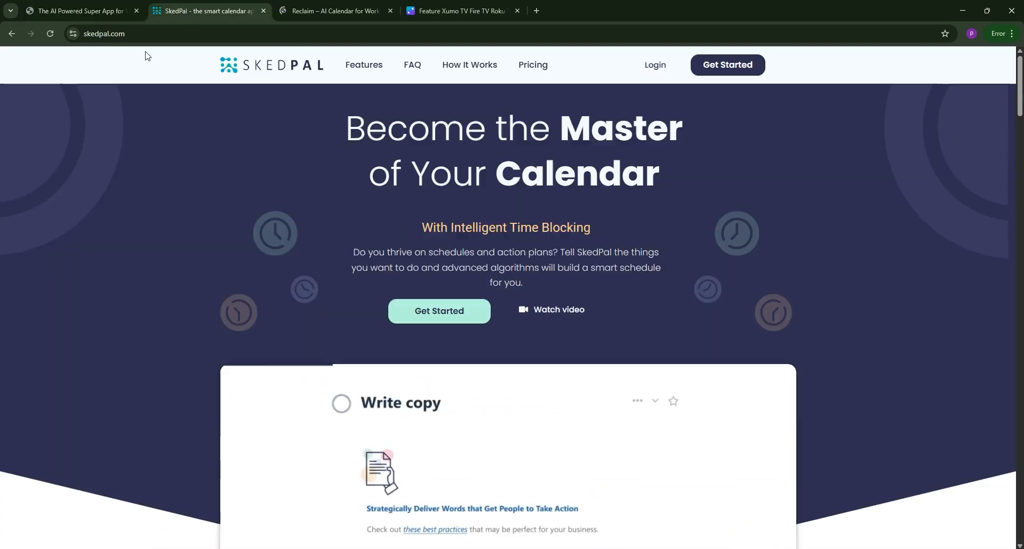
pyautogui.scroll(-3)
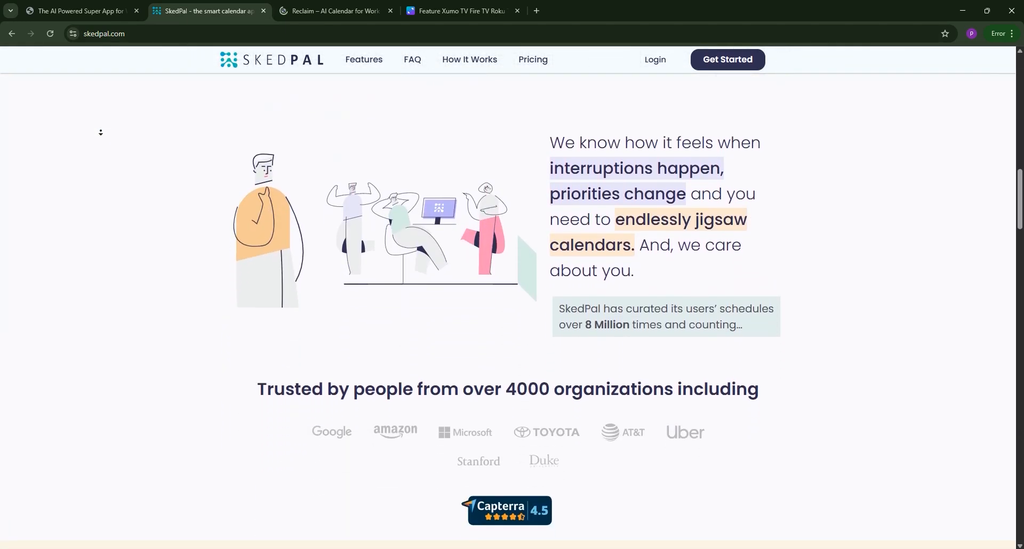
pyautogui.scroll(-3)
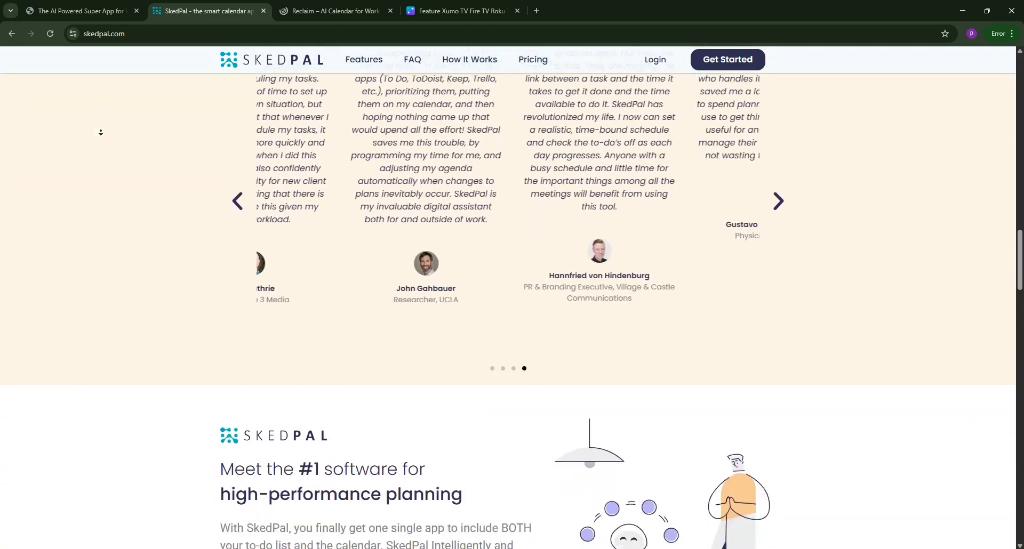
pyautogui.scroll(-3)
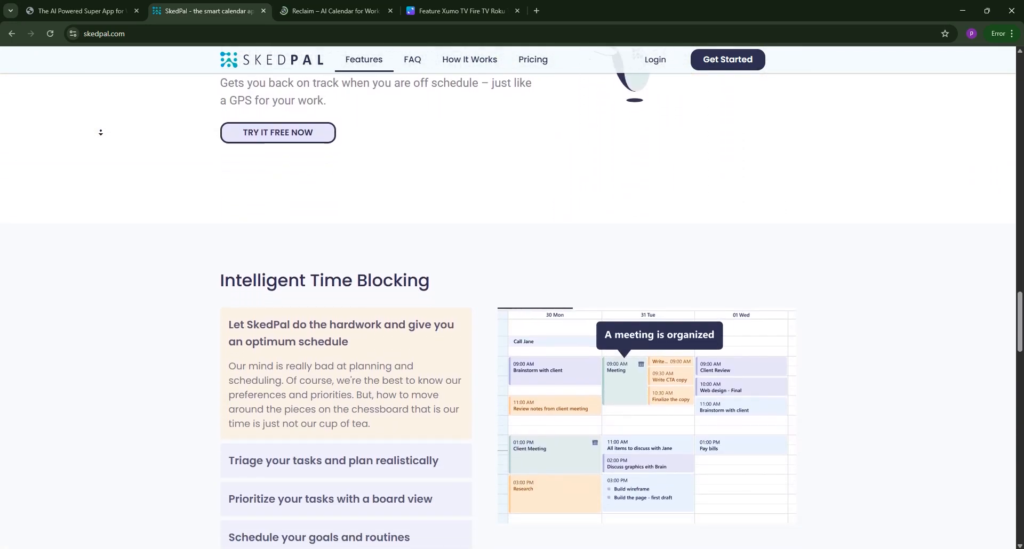
pyautogui.scroll(-3)
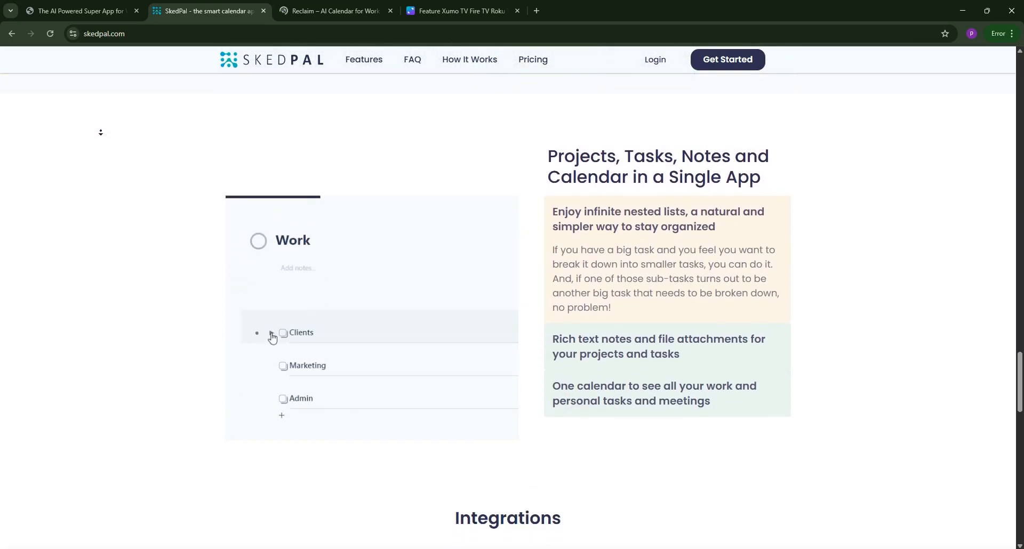
pyautogui.scroll(-3)
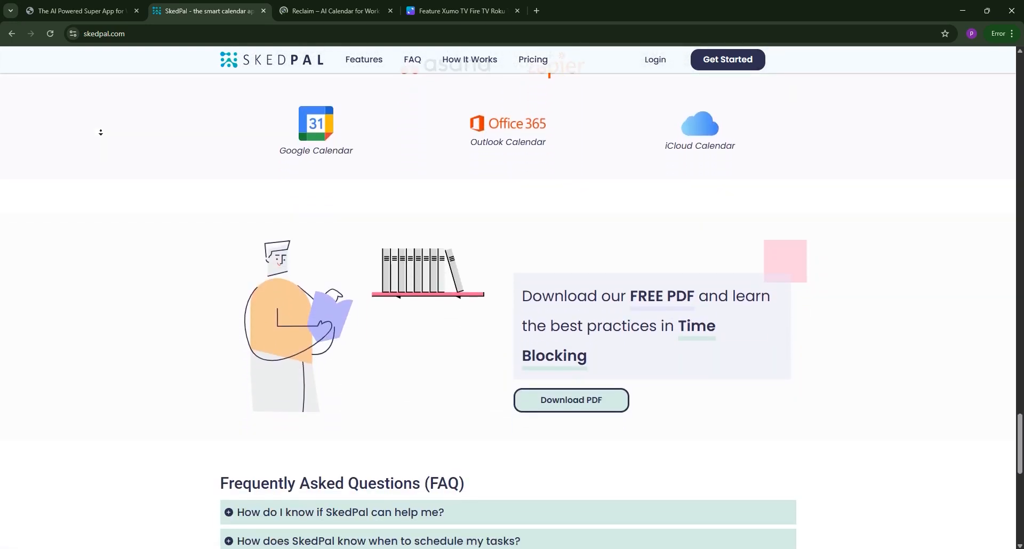
pyautogui.scroll(-3)
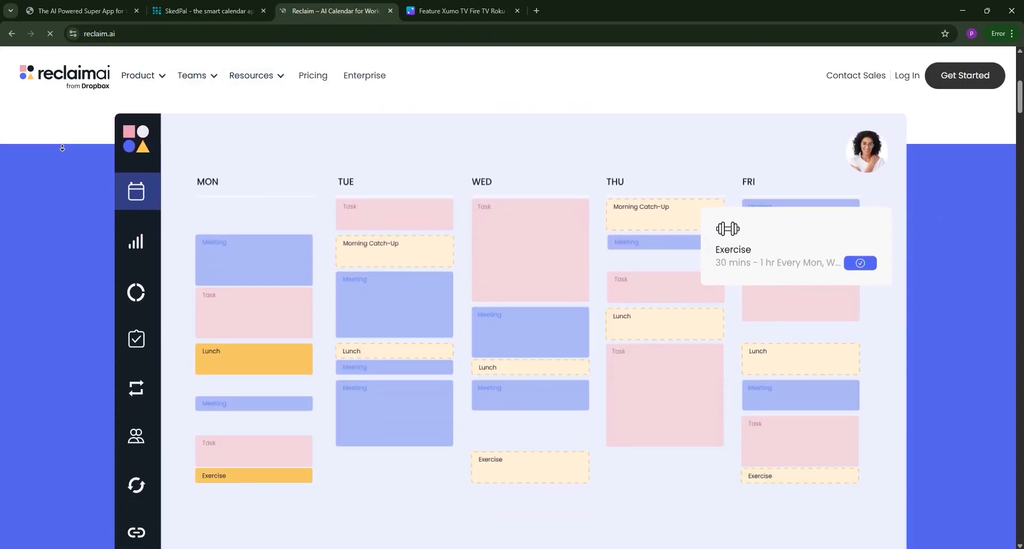
# Scroll reclaim.ai through the team use cases and work-life balance sections to the integrations grid.
pyautogui.scroll(-3)
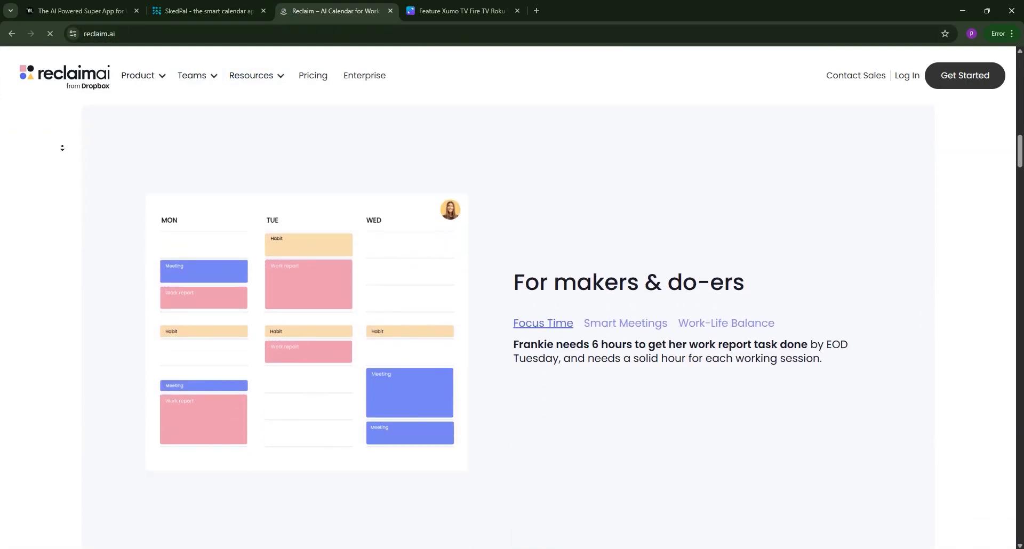
pyautogui.scroll(-3)
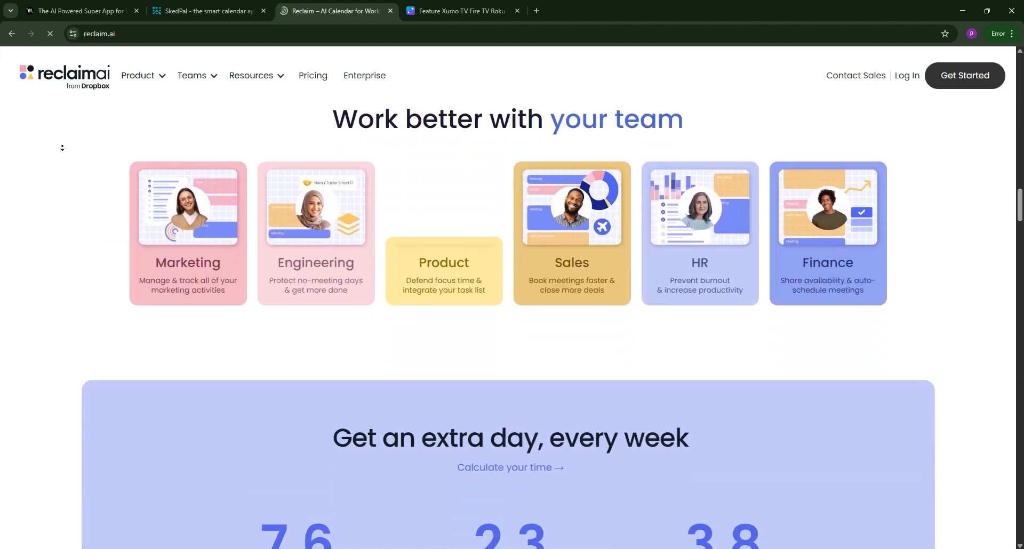
pyautogui.scroll(-3)
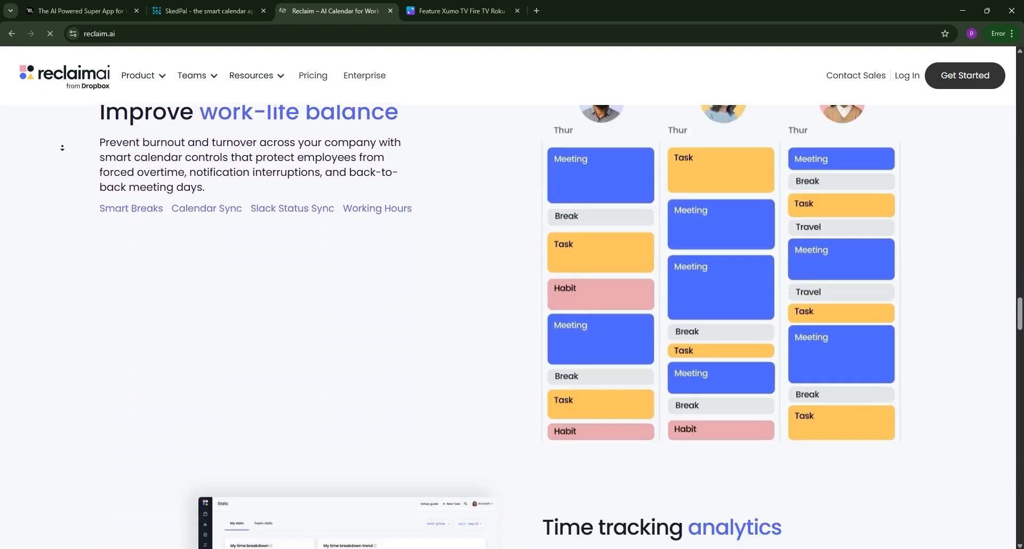
pyautogui.scroll(-3)
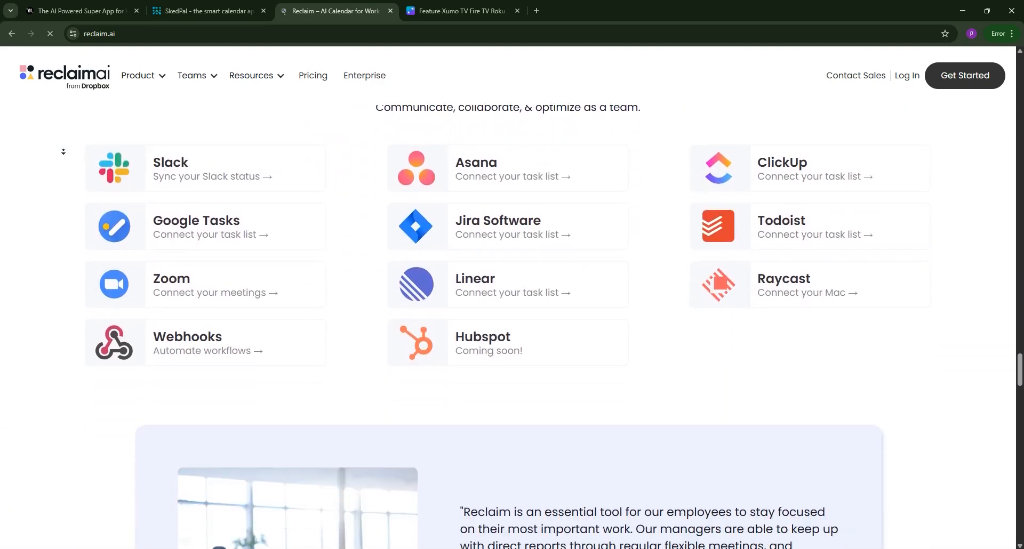
pyautogui.scroll(-3)
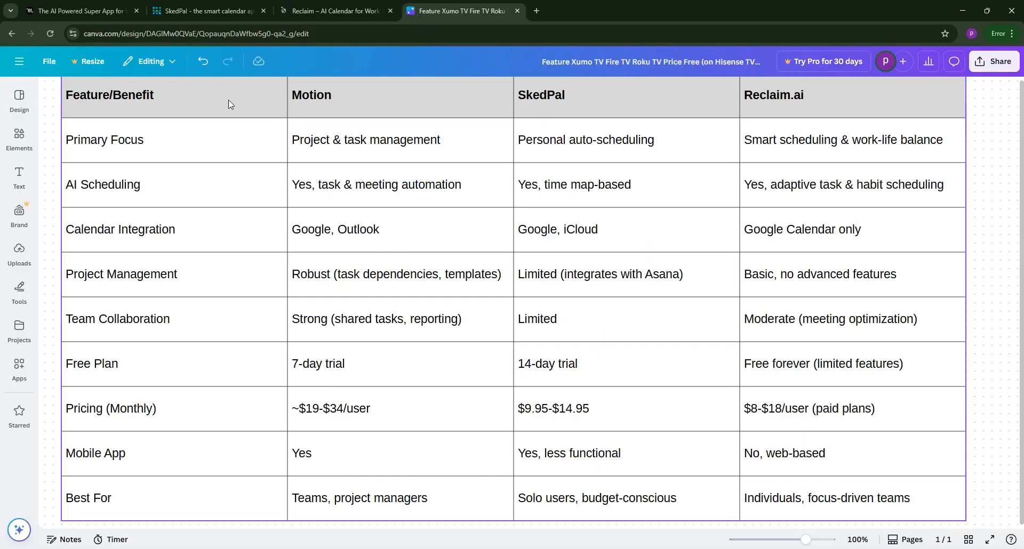
# Open the Design templates panel beside the Motion, SkedPal and Reclaim.ai comparison table.
pyautogui.click(19, 100)
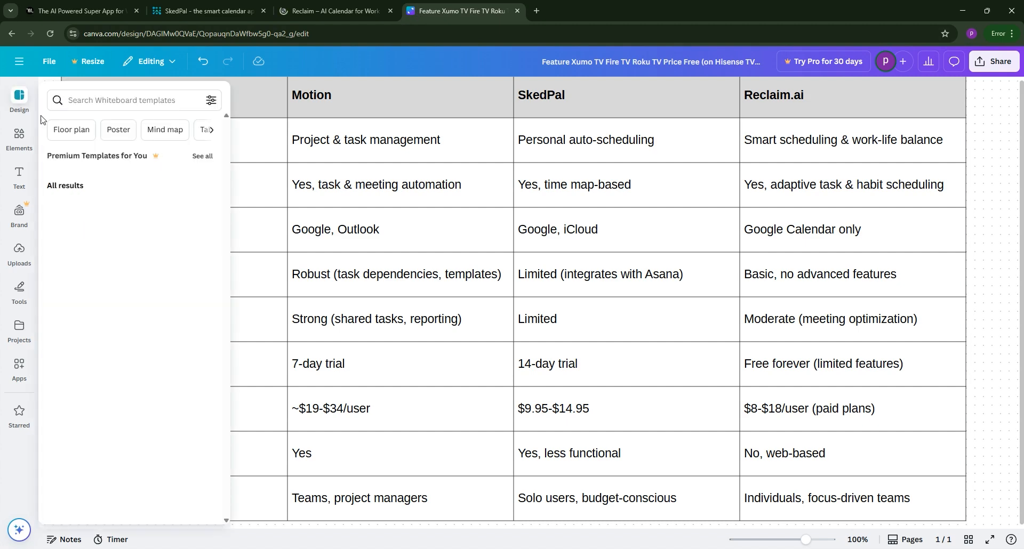